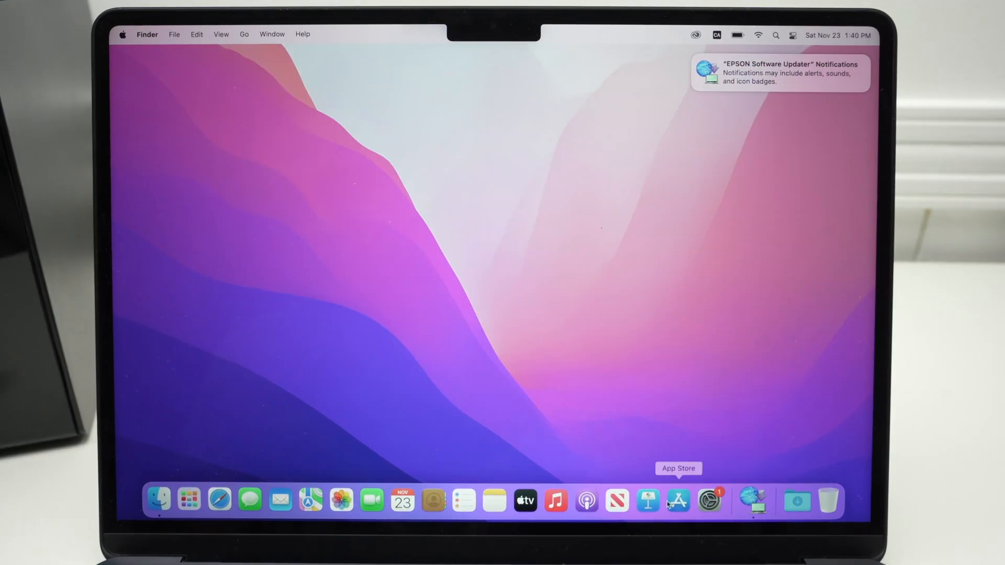
pyautogui.moveTo(249, 498)
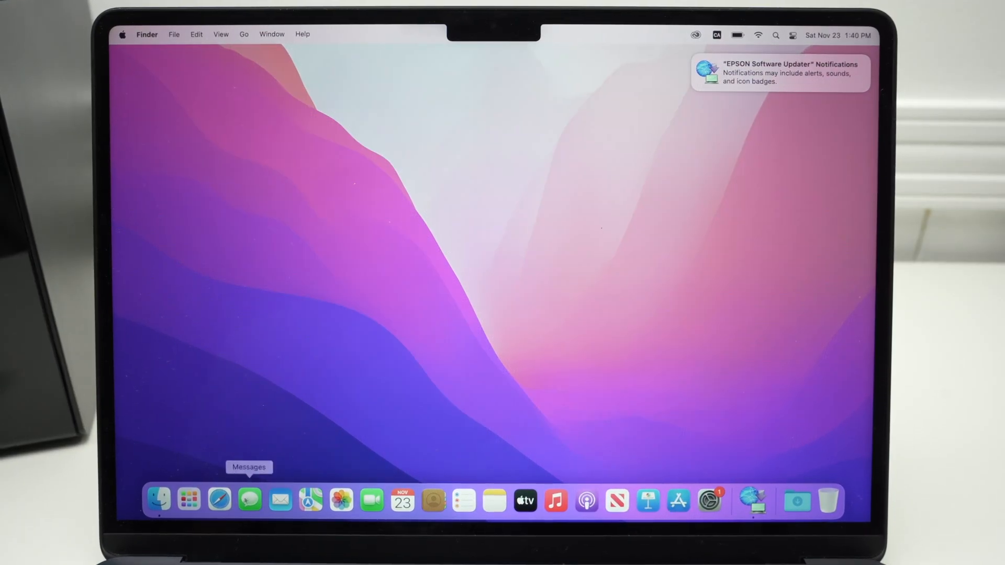
# Launch Safari and search Google for 'canon mf3010'
pyautogui.click(218, 498)
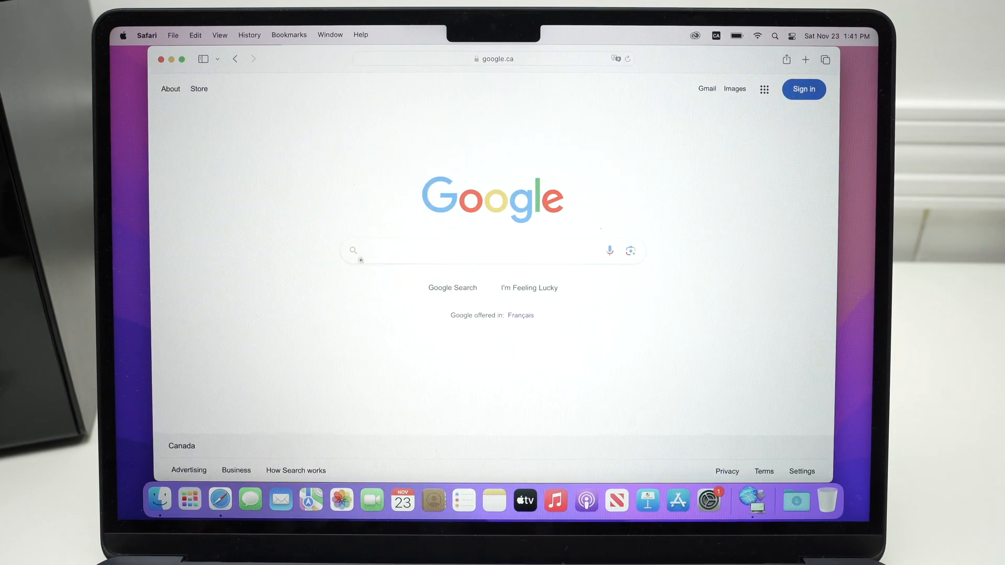
pyautogui.click(449, 251)
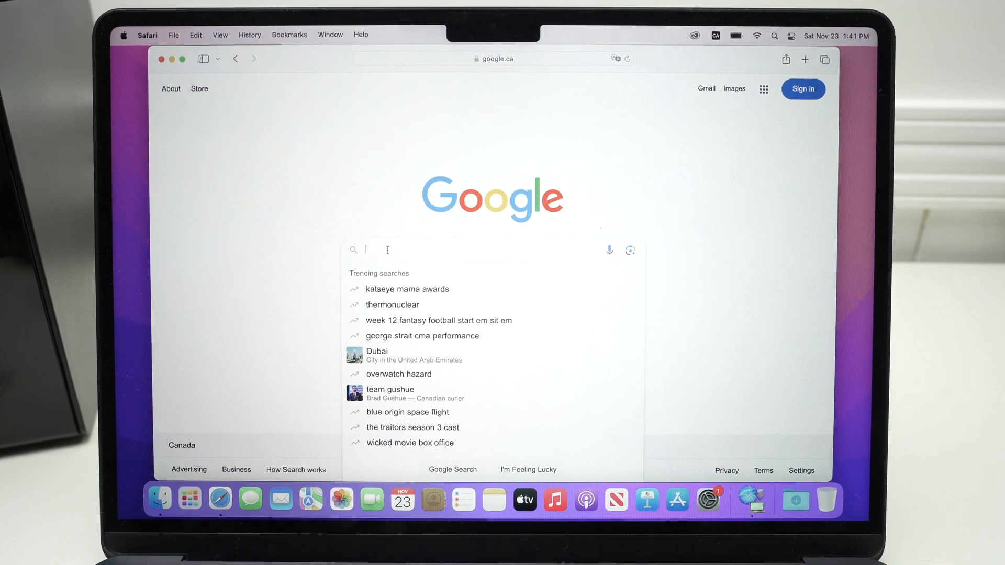
pyautogui.write('canon mf3010')
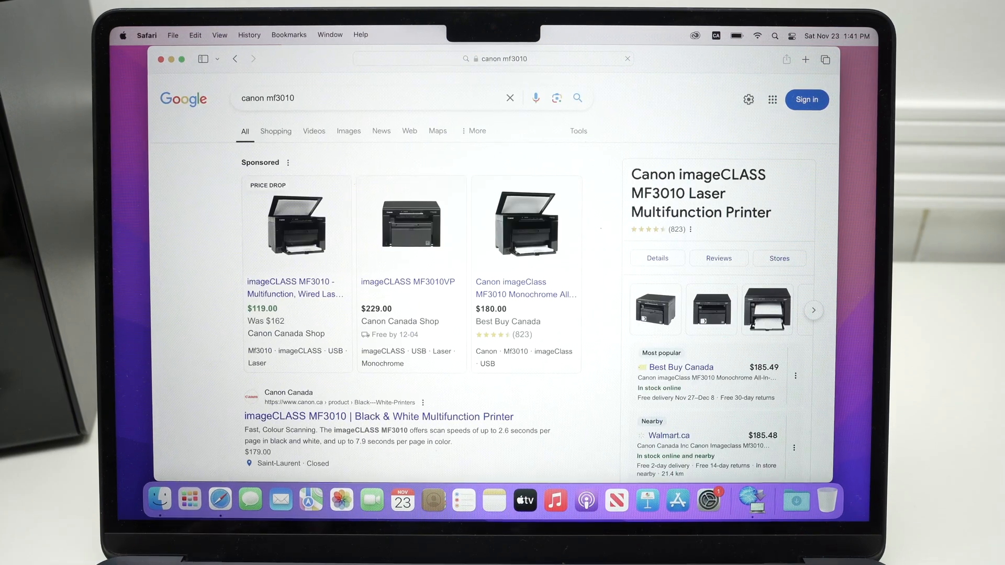
# Scroll the results and choose the Canon Support for imageCLASS MF3010 link
pyautogui.scroll(-3)
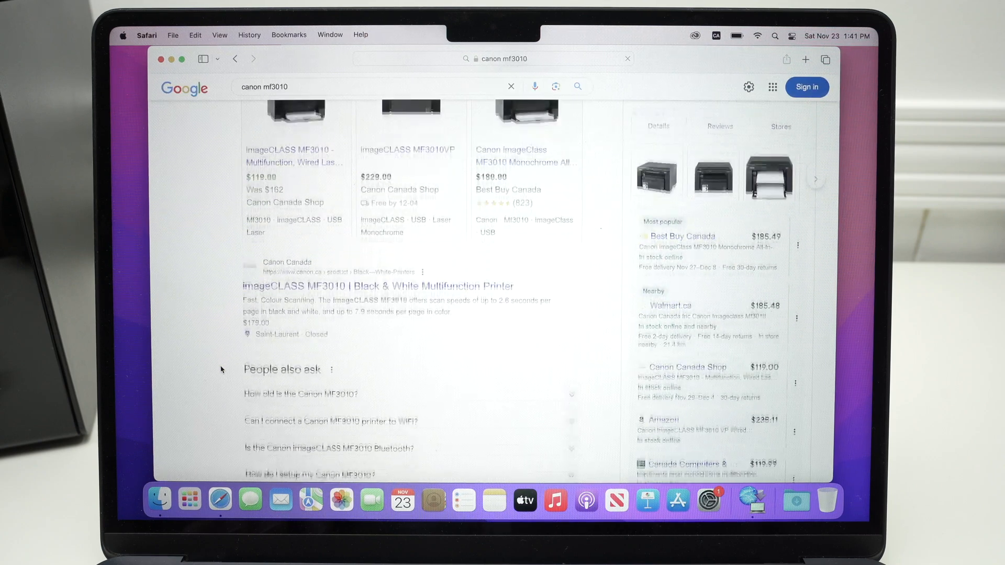
pyautogui.scroll(-3)
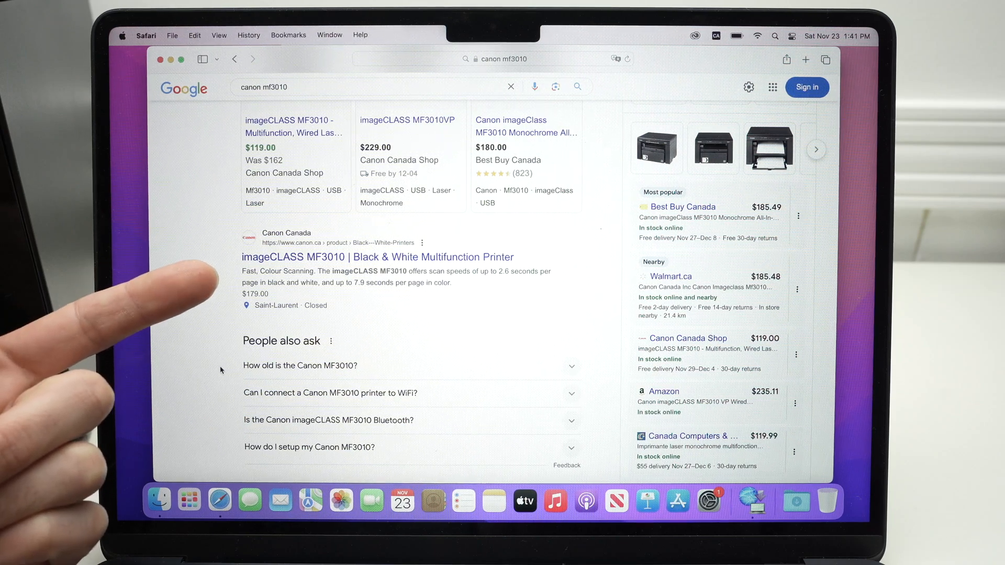
pyautogui.scroll(-3)
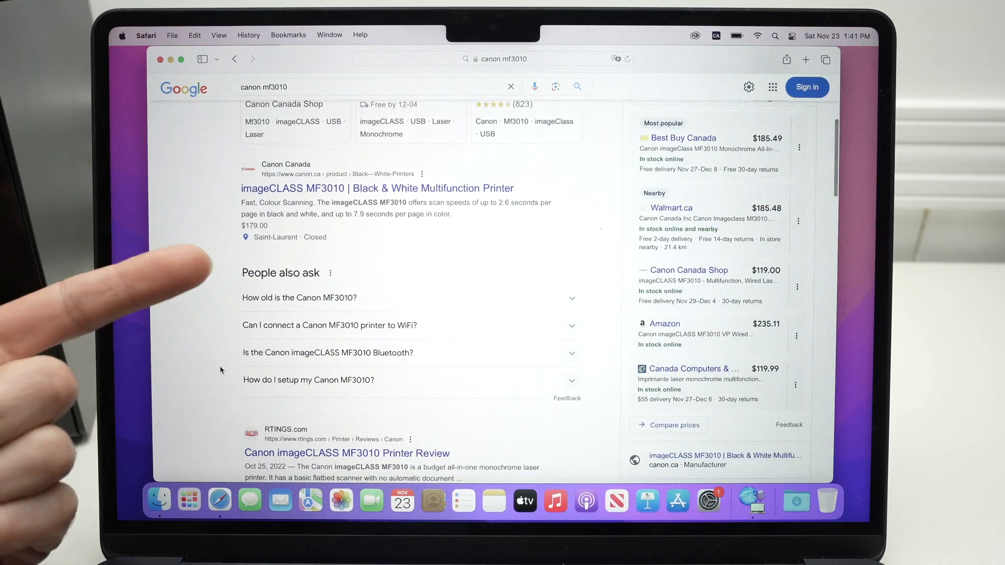
pyautogui.scroll(-3)
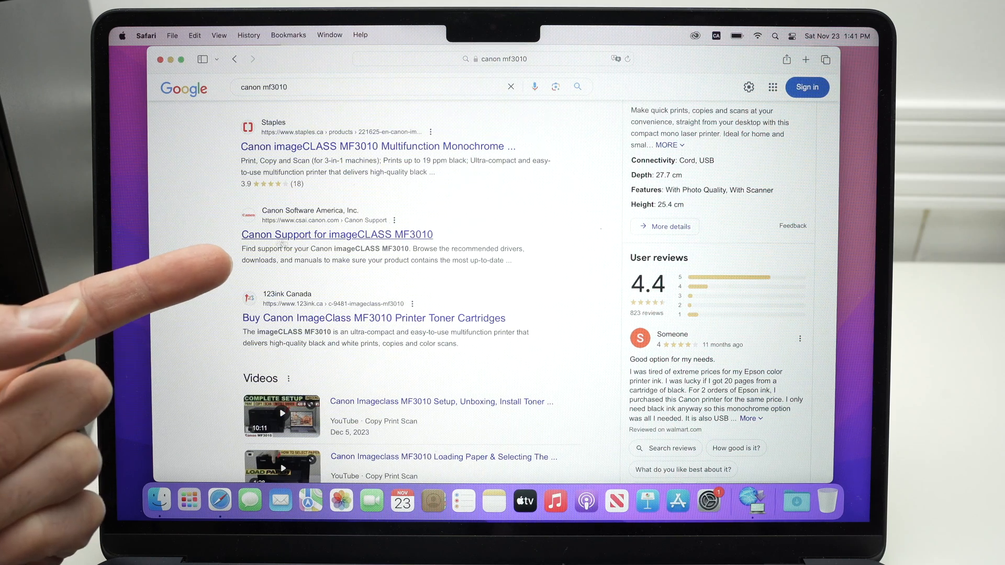
pyautogui.click(336, 233)
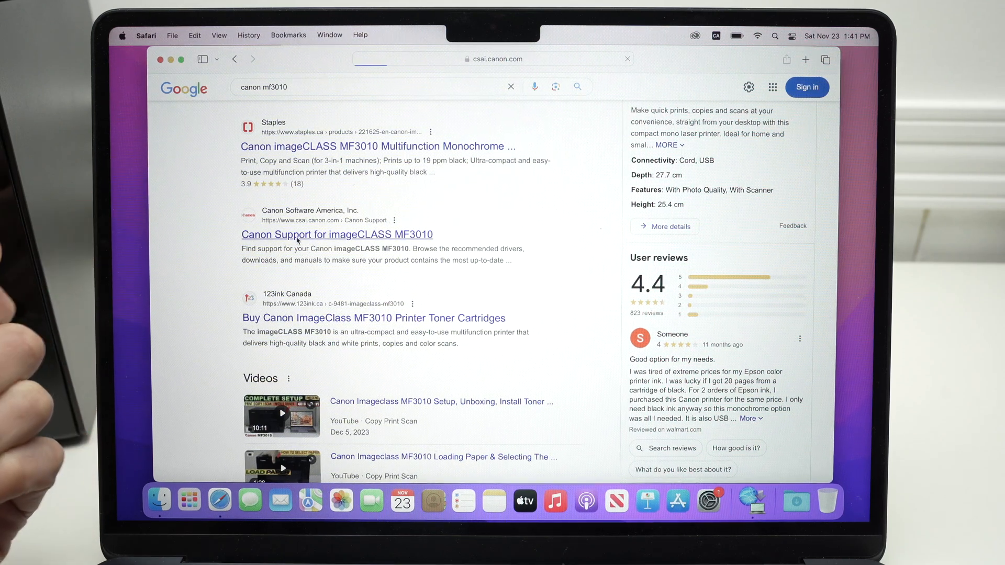
# Go to the support page's Downloads section and expand Software & Drivers
pyautogui.click(335, 233)
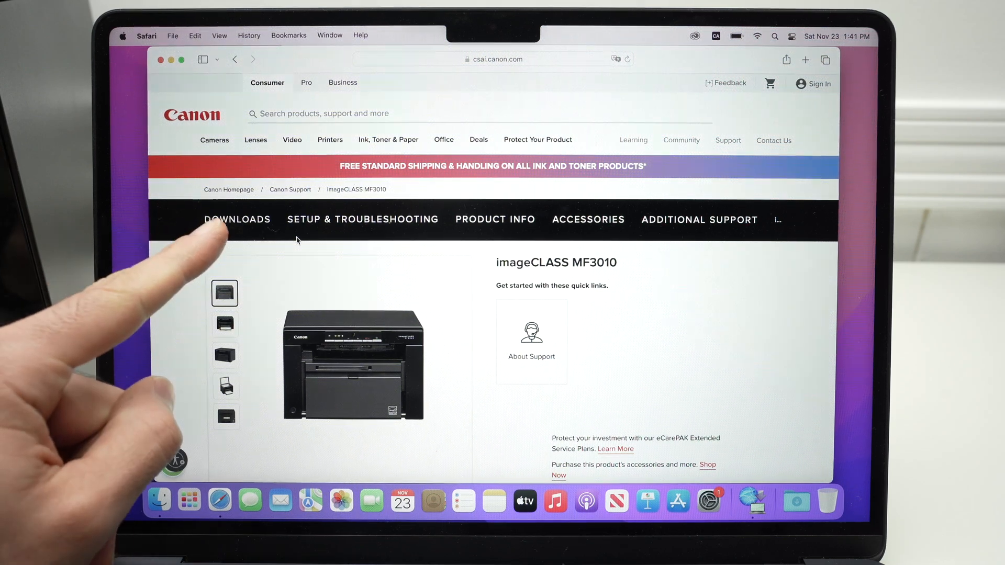
pyautogui.click(236, 219)
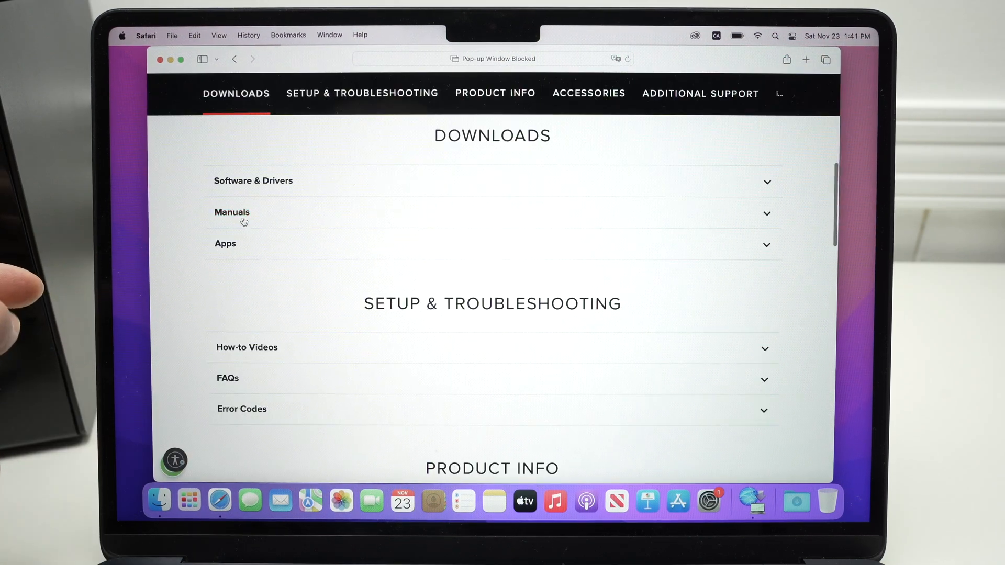
pyautogui.click(252, 180)
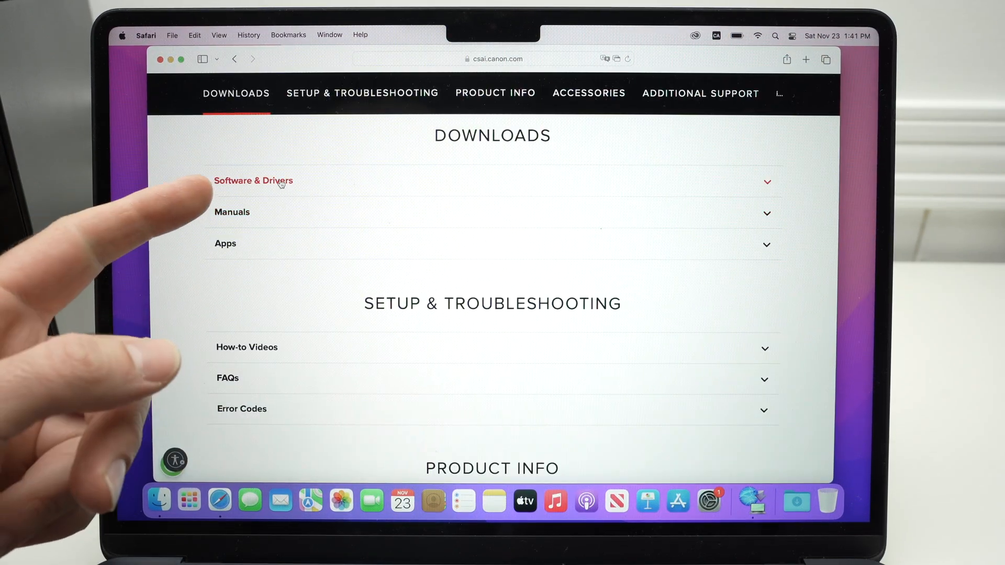
pyautogui.click(253, 180)
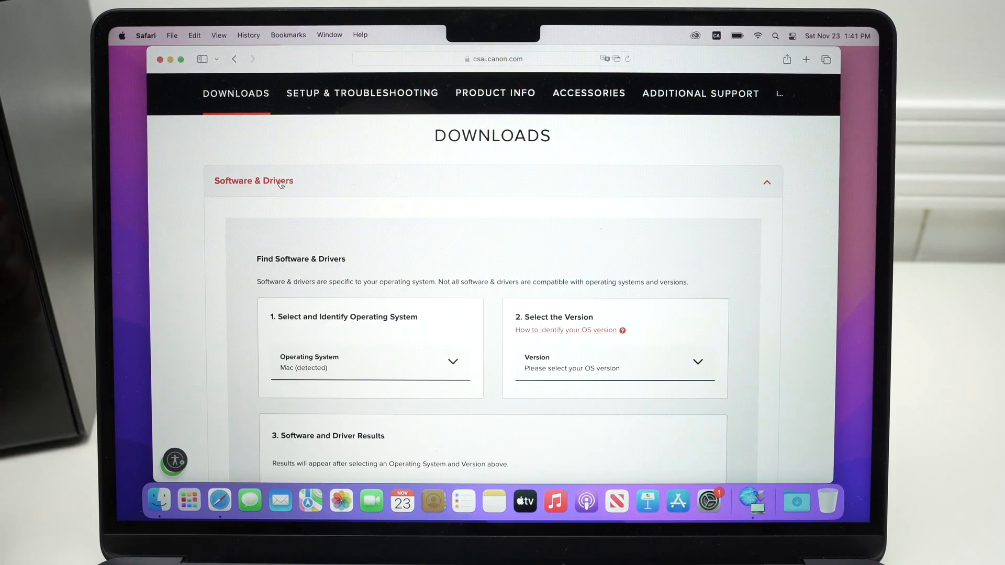
pyautogui.scroll(-3)
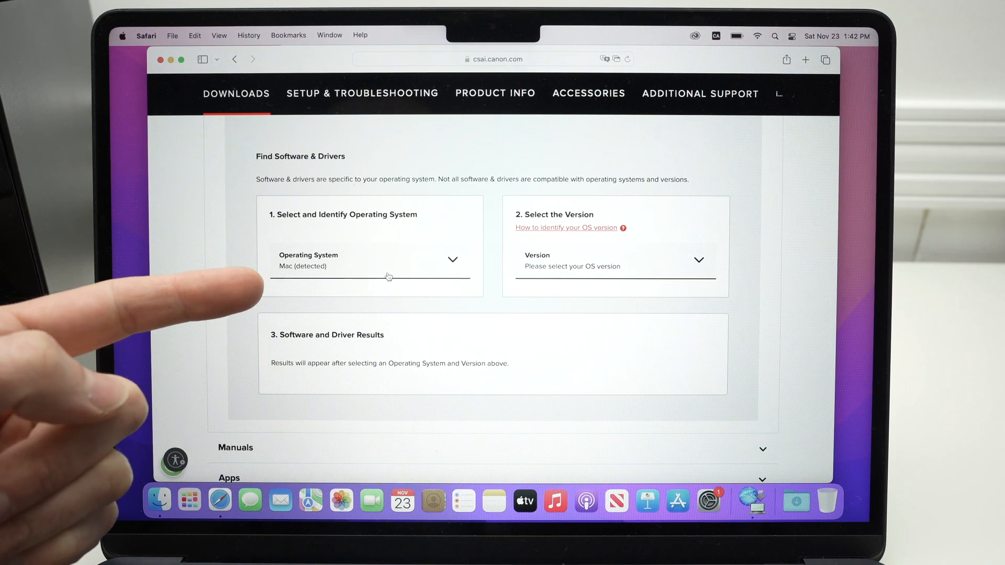
pyautogui.scroll(-3)
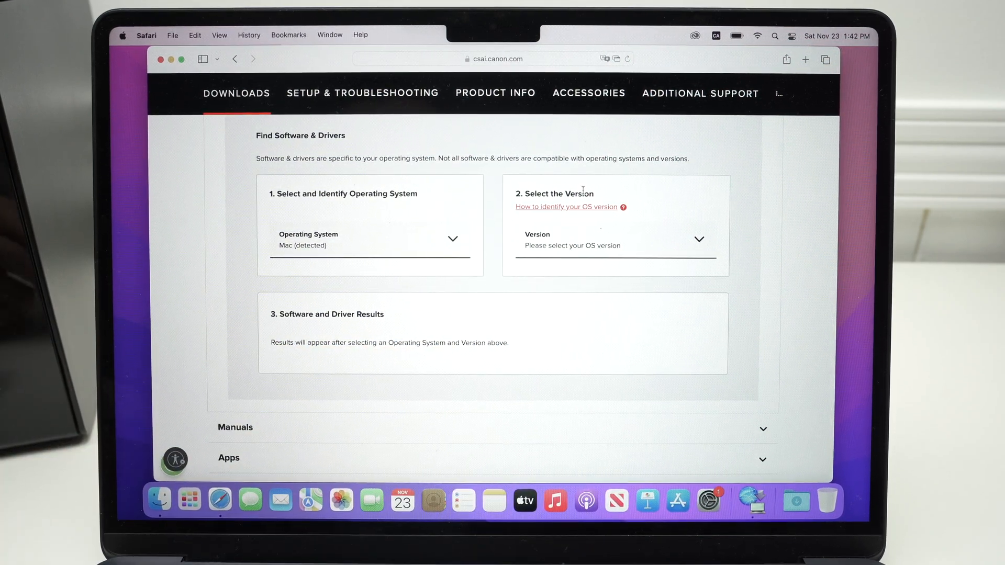
pyautogui.moveTo(476, 253)
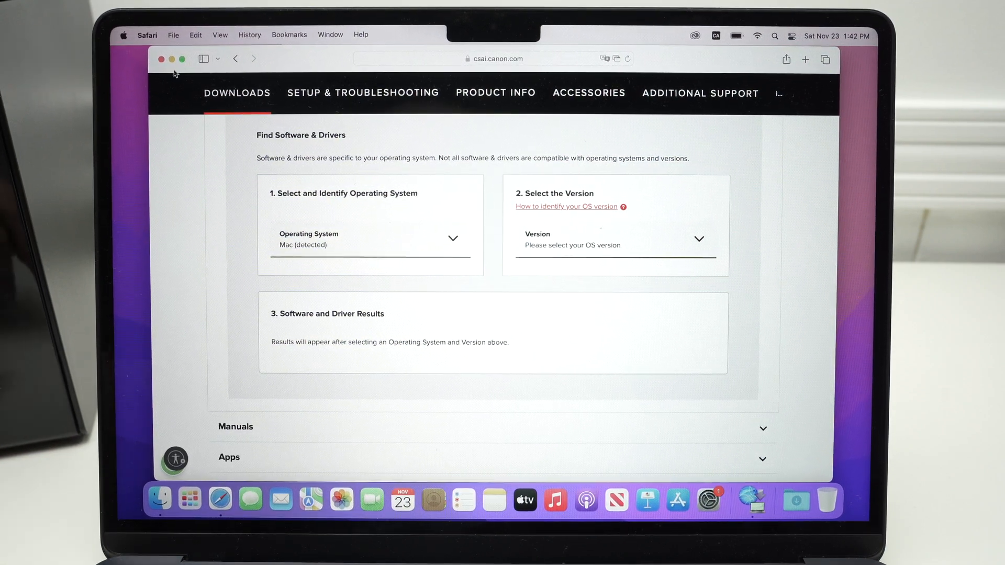
# Check this Mac's macOS version from the Apple menu
pyautogui.click(123, 35)
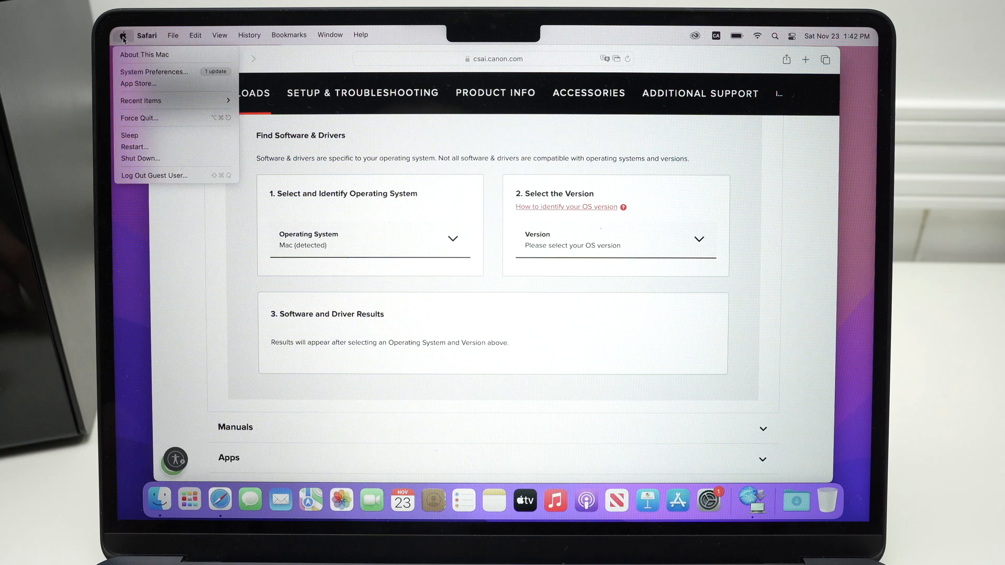
pyautogui.moveTo(154, 54)
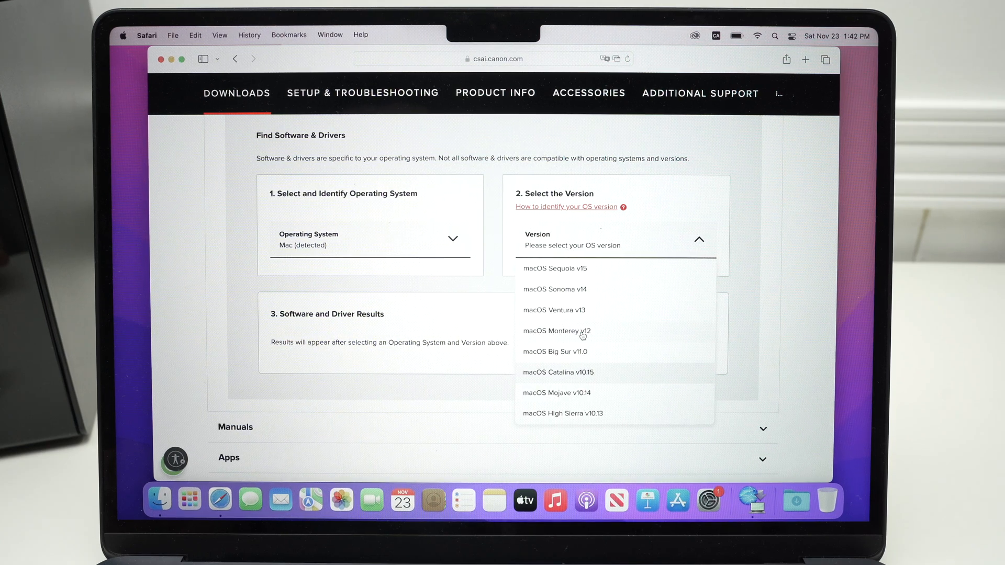
# Choose macOS Monterey v12 and download MF Printer Driver & Utilities for Mac
pyautogui.click(556, 331)
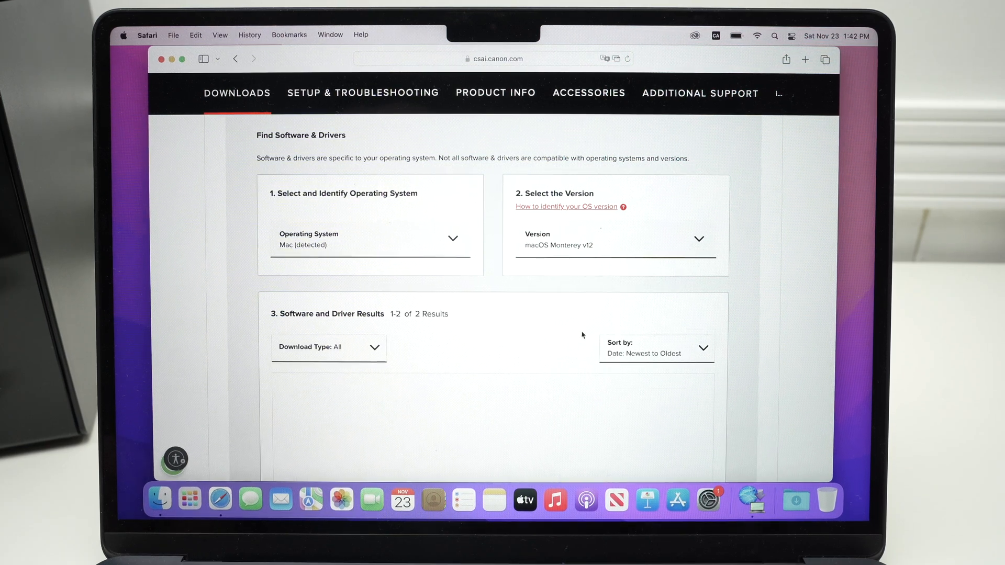
pyautogui.scroll(-3)
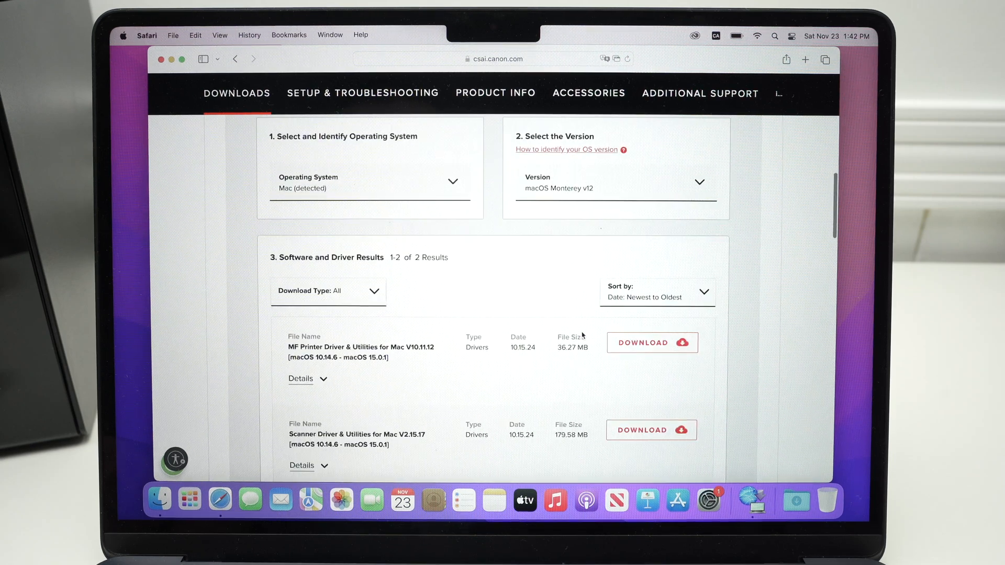
pyautogui.scroll(-3)
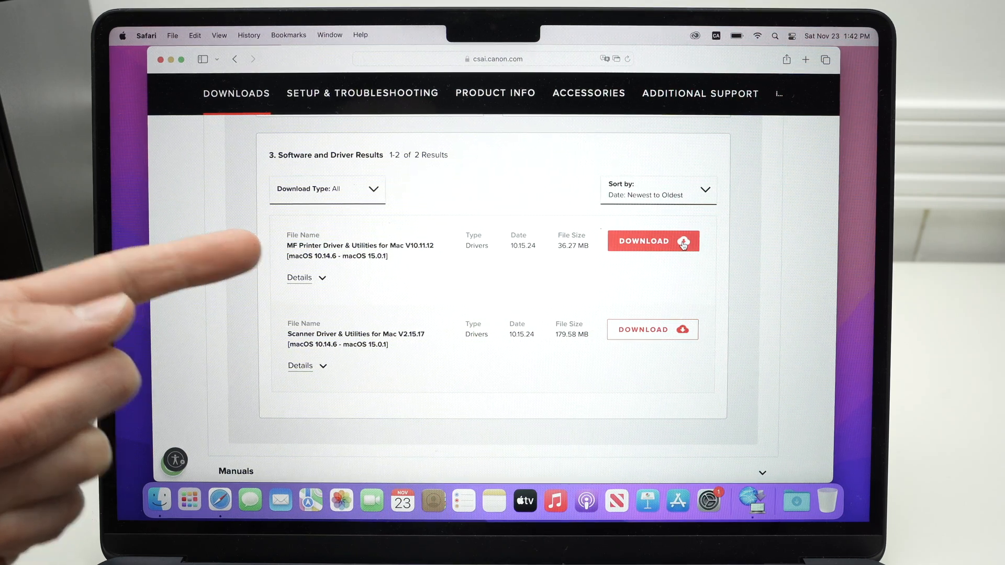
pyautogui.click(652, 241)
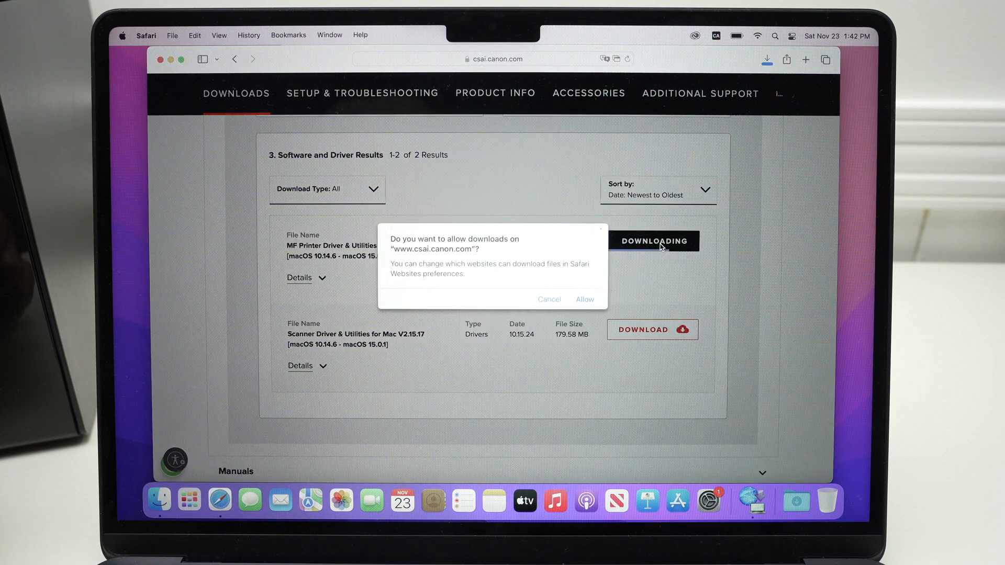
# Allow downloads from the Canon site so the driver disk image downloads
pyautogui.click(584, 299)
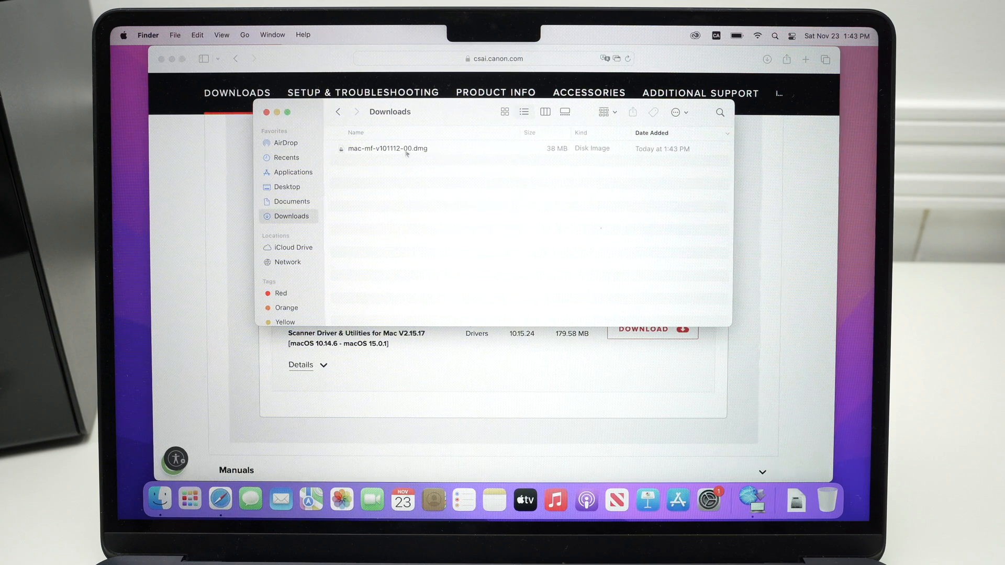
# Mount mac-mf-v101112-00.dmg and launch MF_Printer_Installer.pkg
pyautogui.click(388, 148)
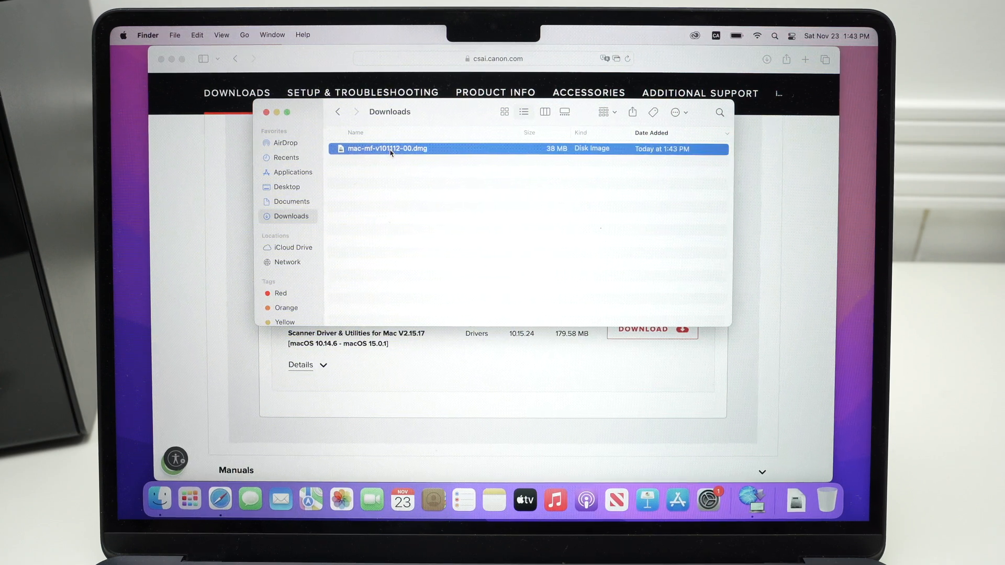
pyautogui.doubleClick(387, 148)
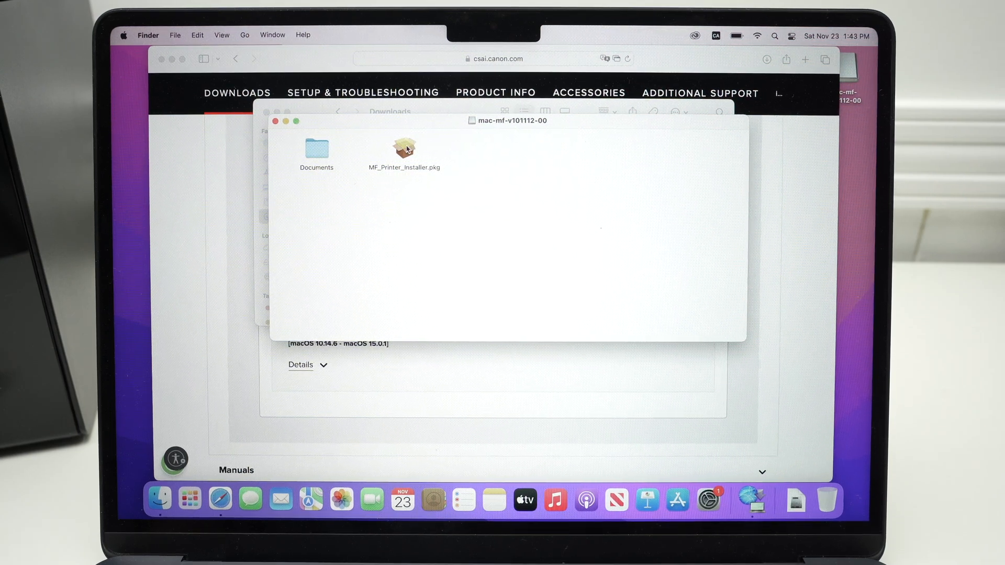
pyautogui.doubleClick(404, 146)
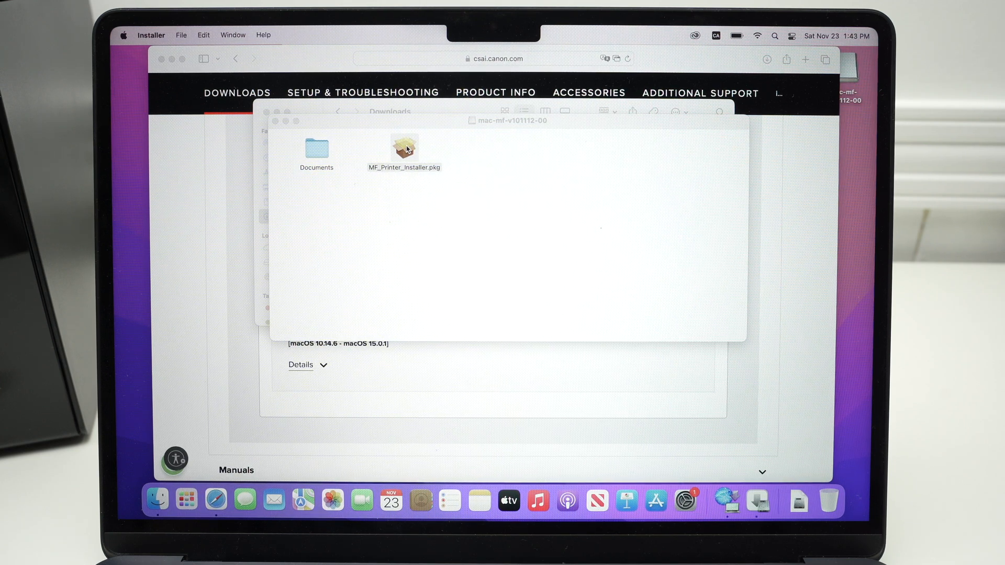
# Run the Canon MF Printer Driver installer through the introduction and agree to the licence
pyautogui.doubleClick(404, 143)
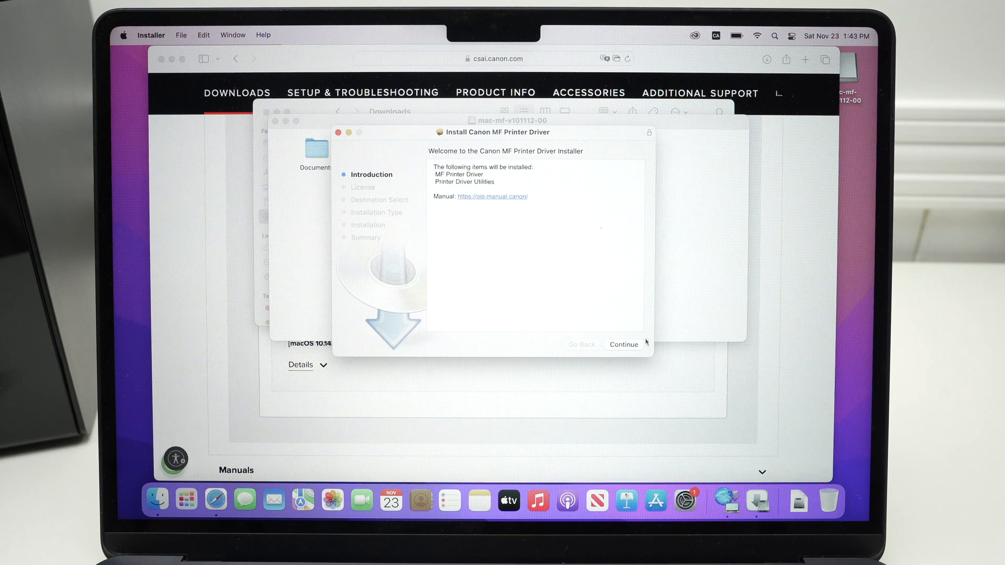
pyautogui.click(622, 344)
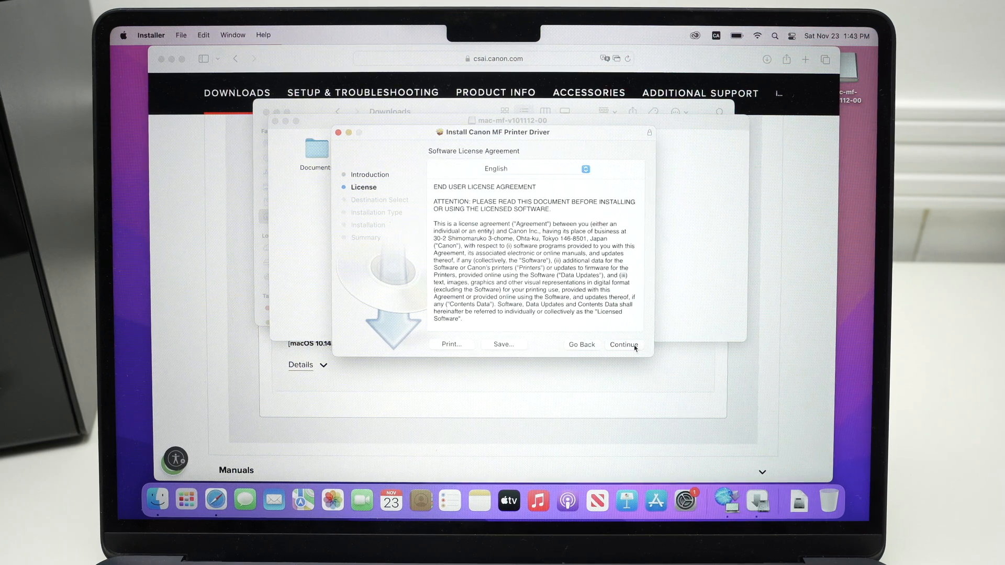
pyautogui.click(621, 344)
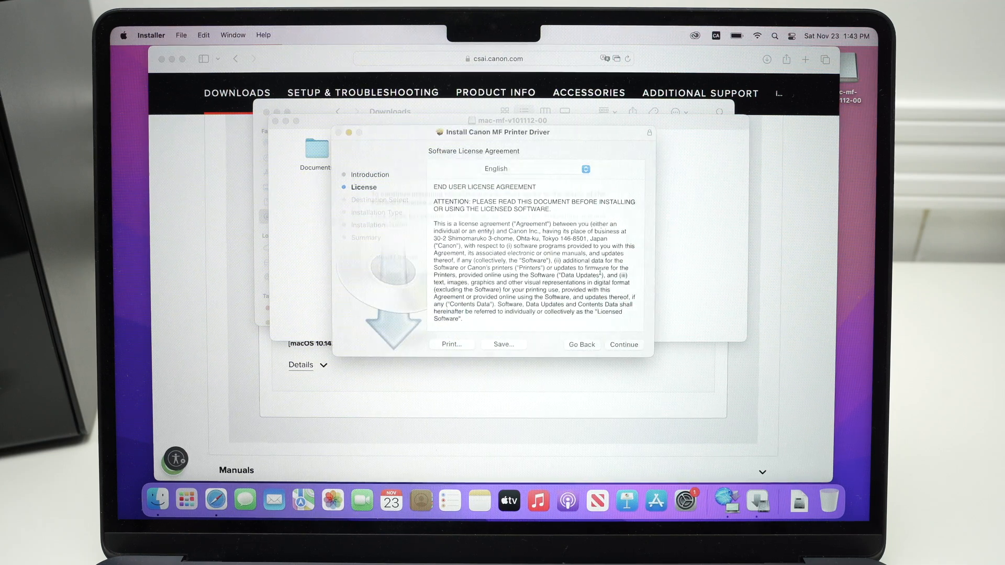
pyautogui.click(621, 344)
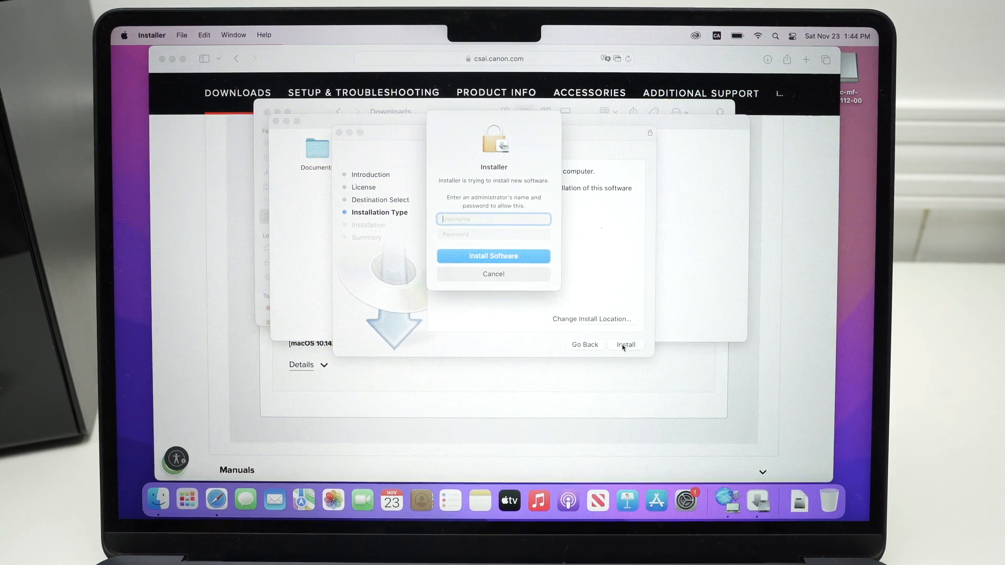
# Authorize the driver installation, close the finished installer and move the package to Trash
pyautogui.click(493, 256)
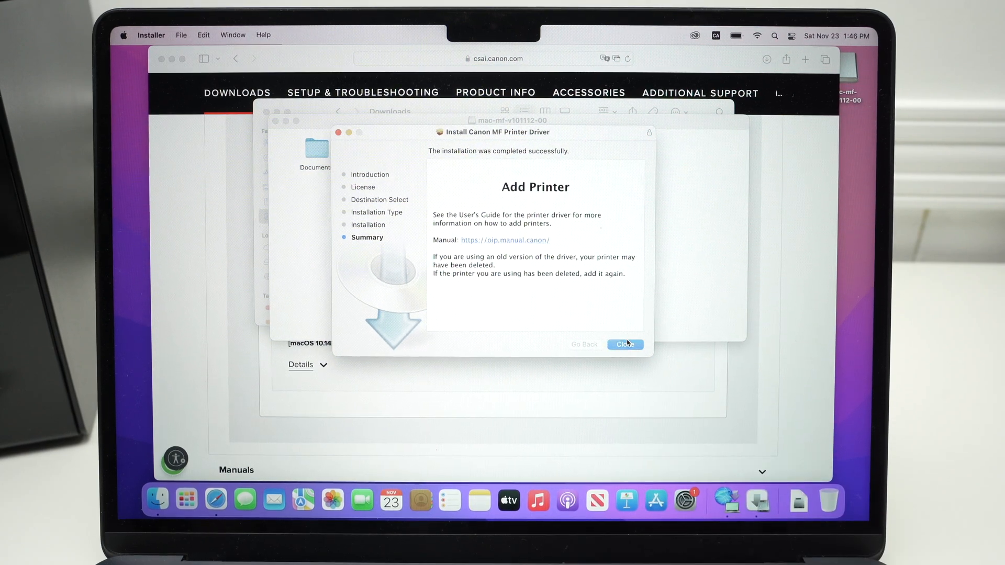
pyautogui.click(623, 344)
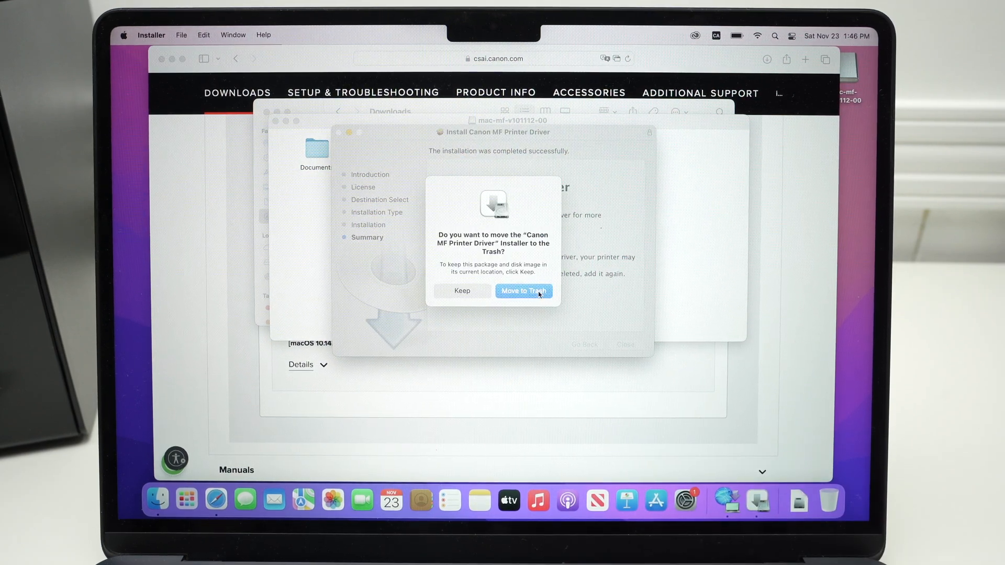
pyautogui.click(523, 290)
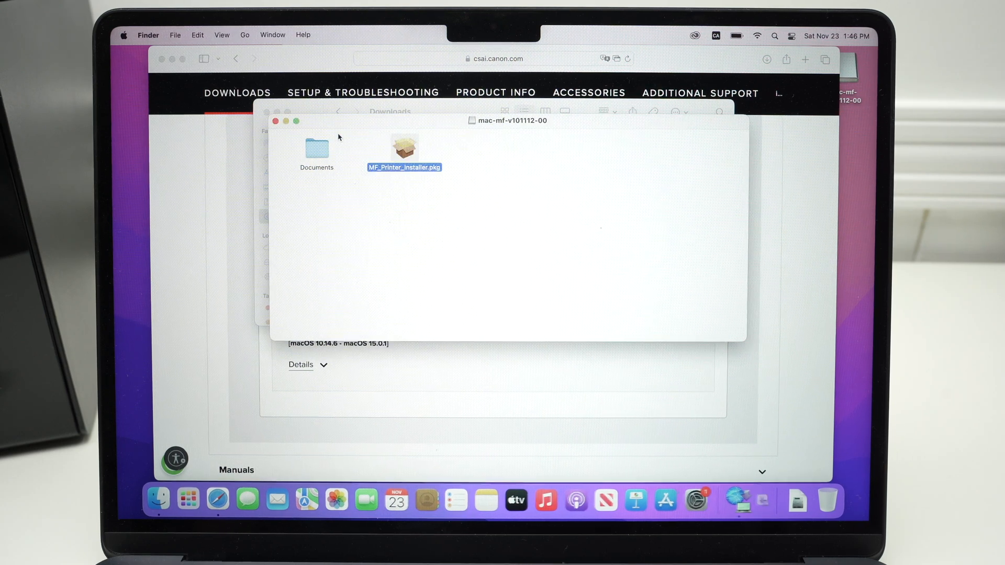
# Close the disk image and Downloads windows, leaving a clear desktop
pyautogui.click(338, 112)
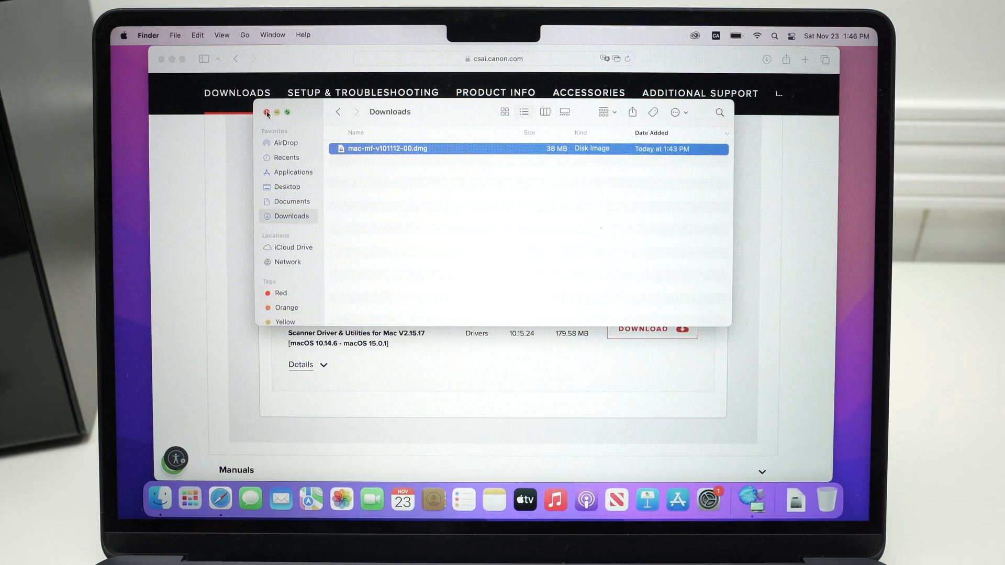
pyautogui.click(266, 113)
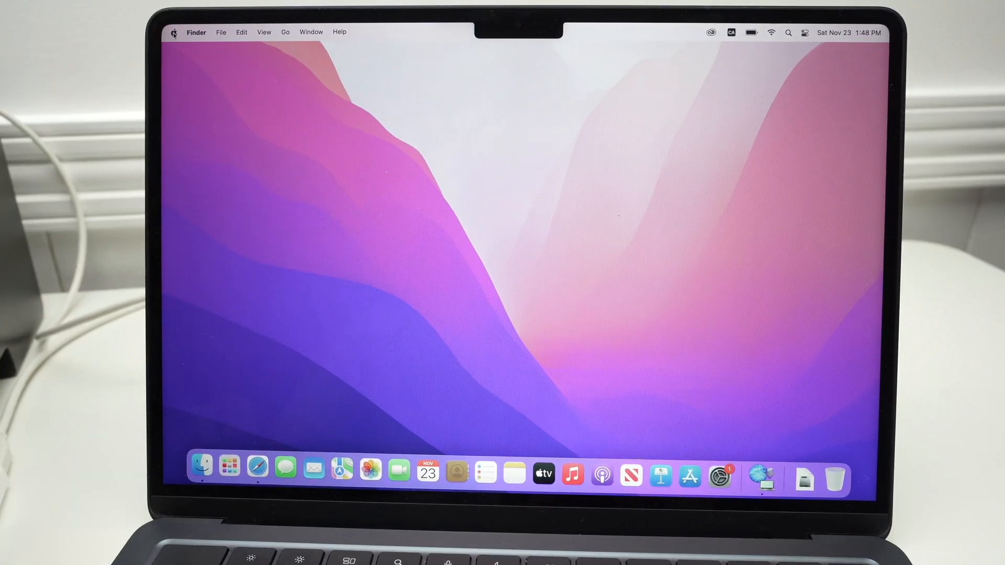
# Reach the Printers & Scanners pane via Apple menu, System Preferences and Show All
pyautogui.click(173, 32)
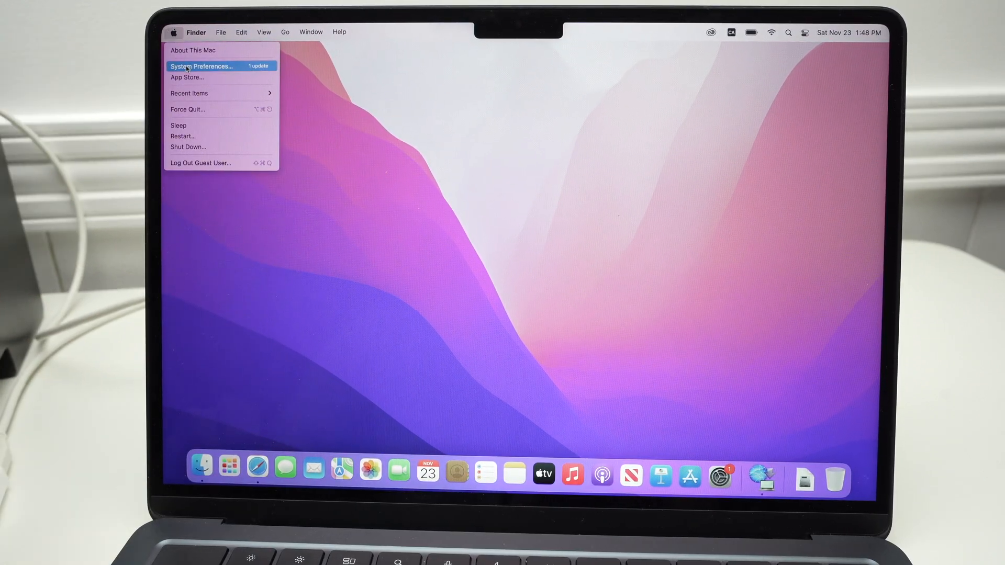
pyautogui.click(201, 66)
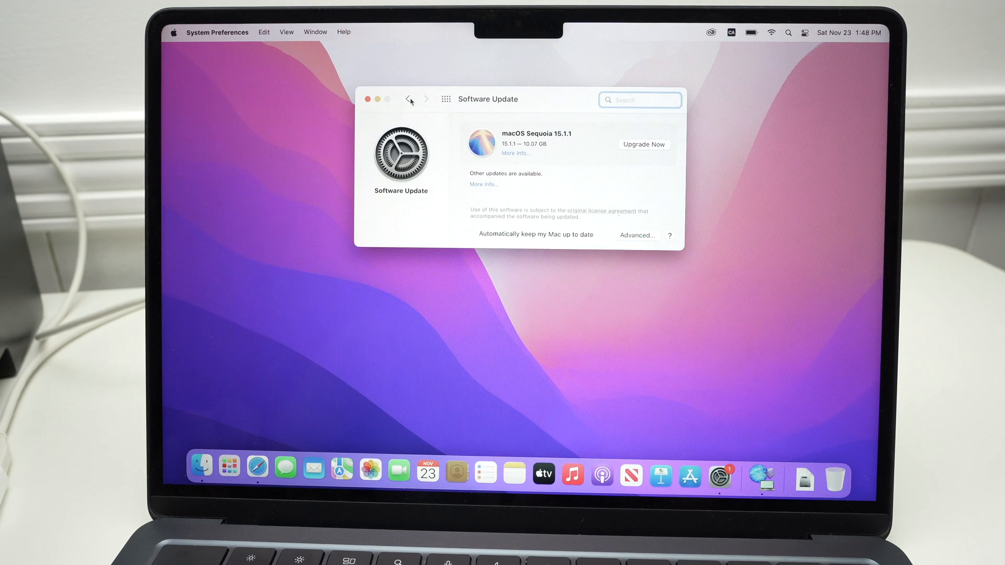
pyautogui.click(408, 100)
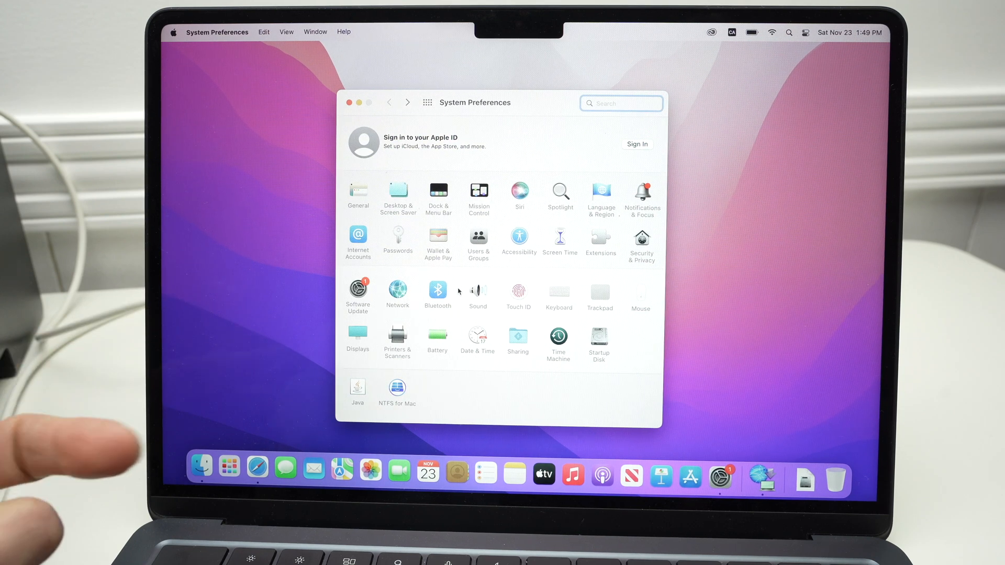
pyautogui.click(397, 338)
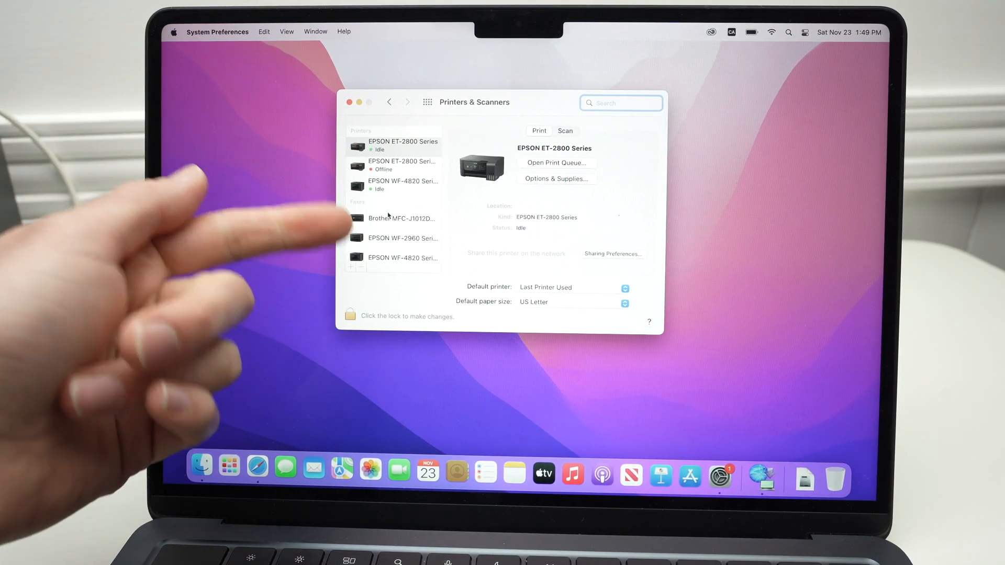
# Unlock the pane with administrator credentials and start adding a new printer
pyautogui.scroll(-3)
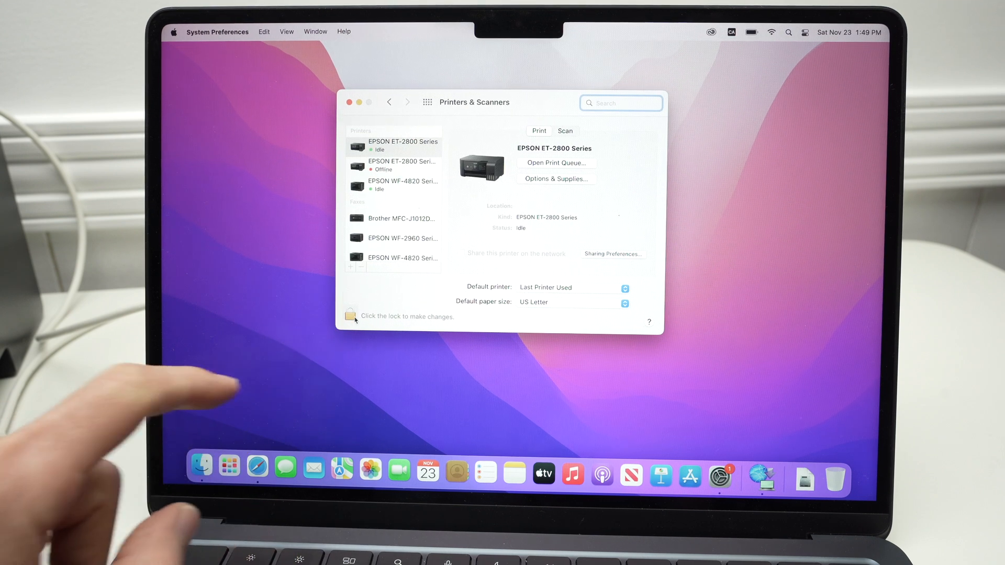
pyautogui.click(350, 316)
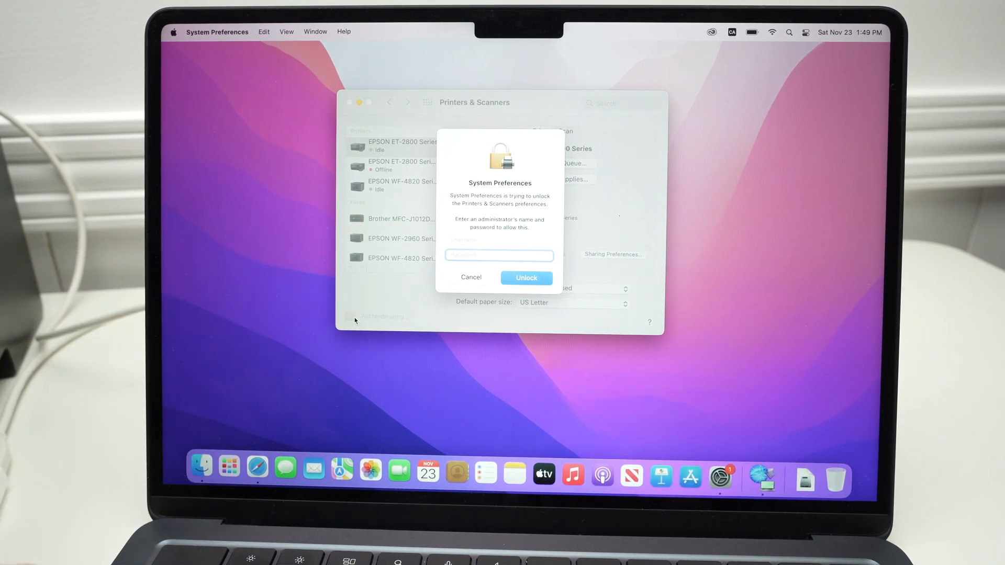
pyautogui.click(524, 278)
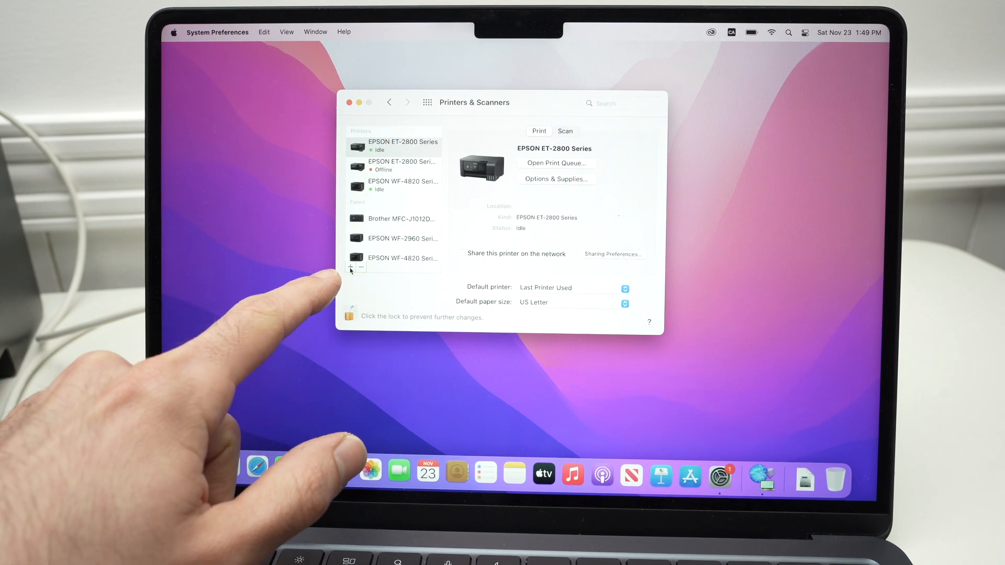
pyautogui.moveTo(351, 267)
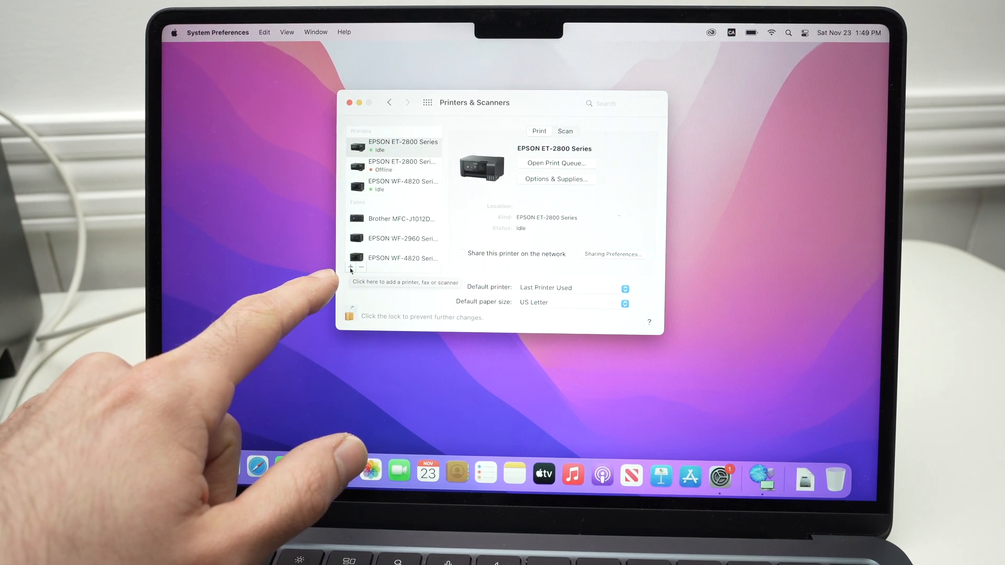
pyautogui.click(350, 267)
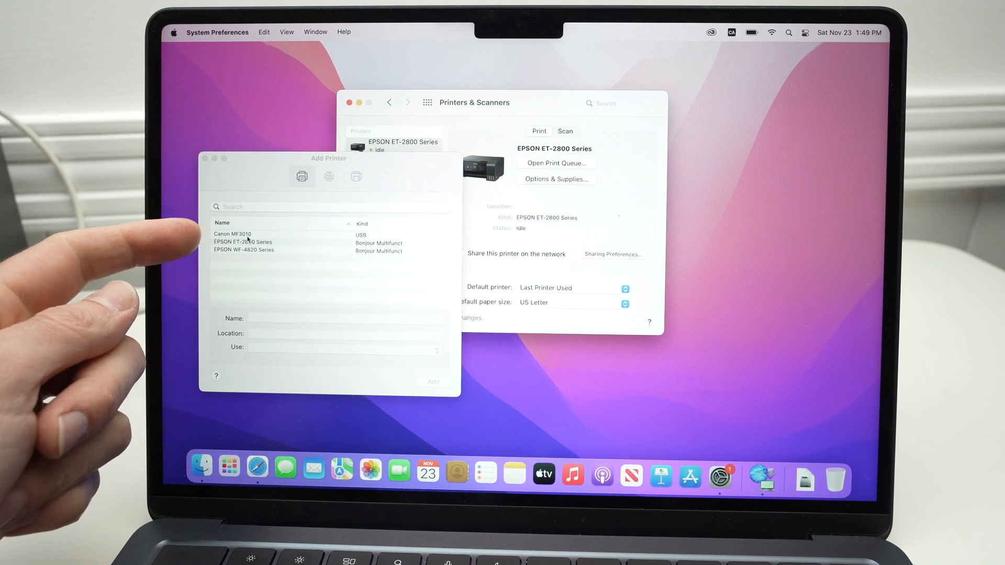
# Select the detected Canon MF3010 (USB) and add it to the printer list
pyautogui.click(232, 233)
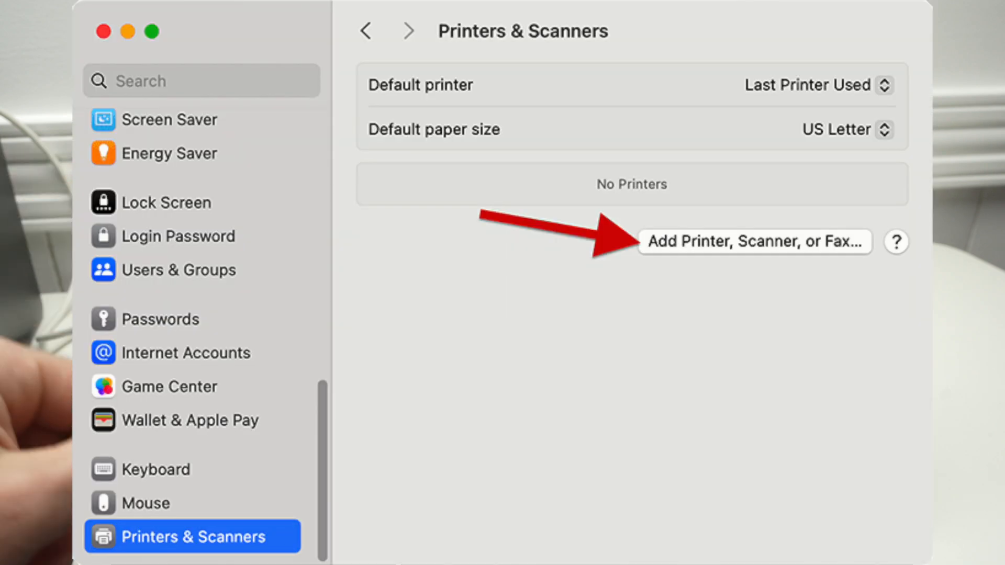
pyautogui.click(754, 242)
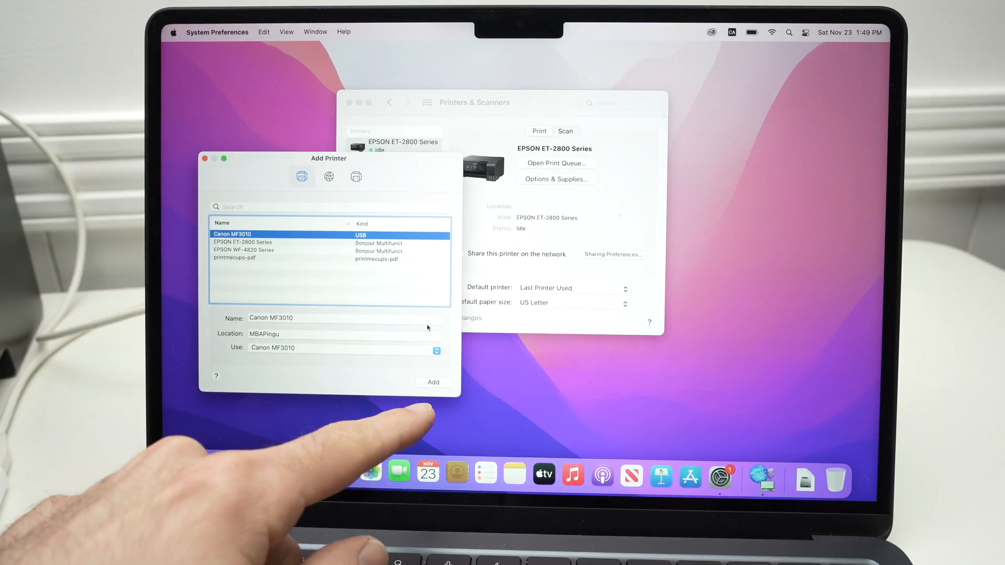
pyautogui.click(432, 382)
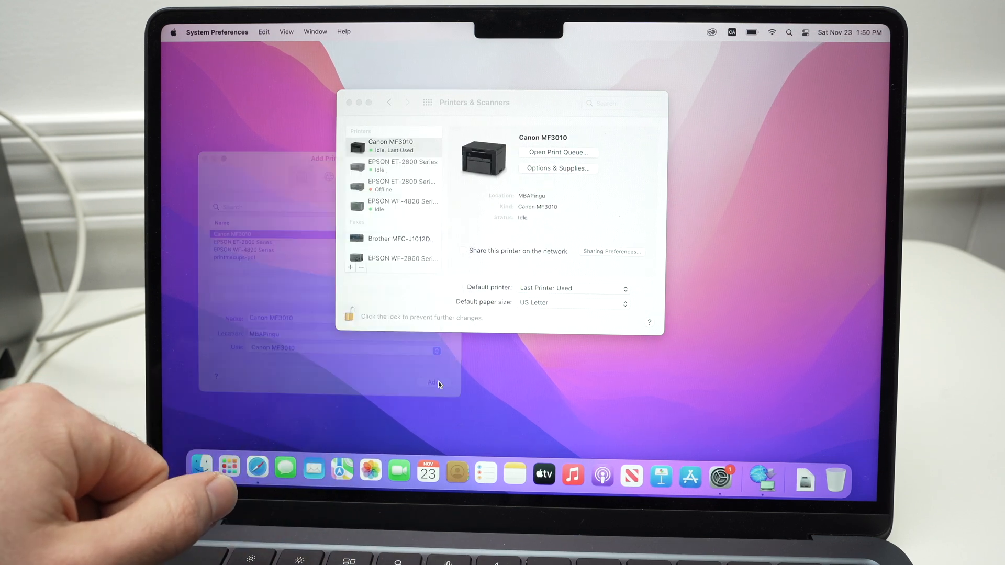
pyautogui.click(433, 383)
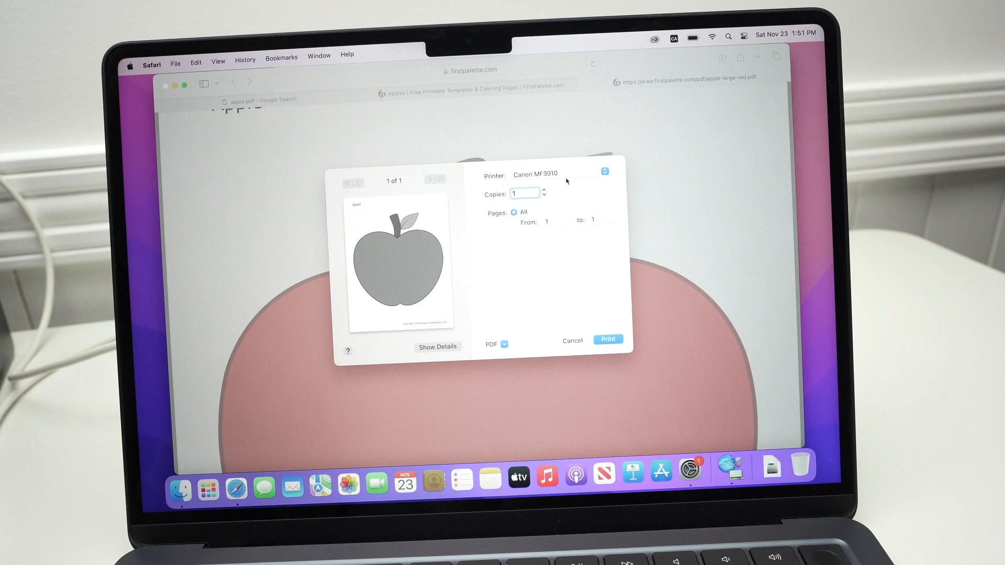
pyautogui.moveTo(575, 231)
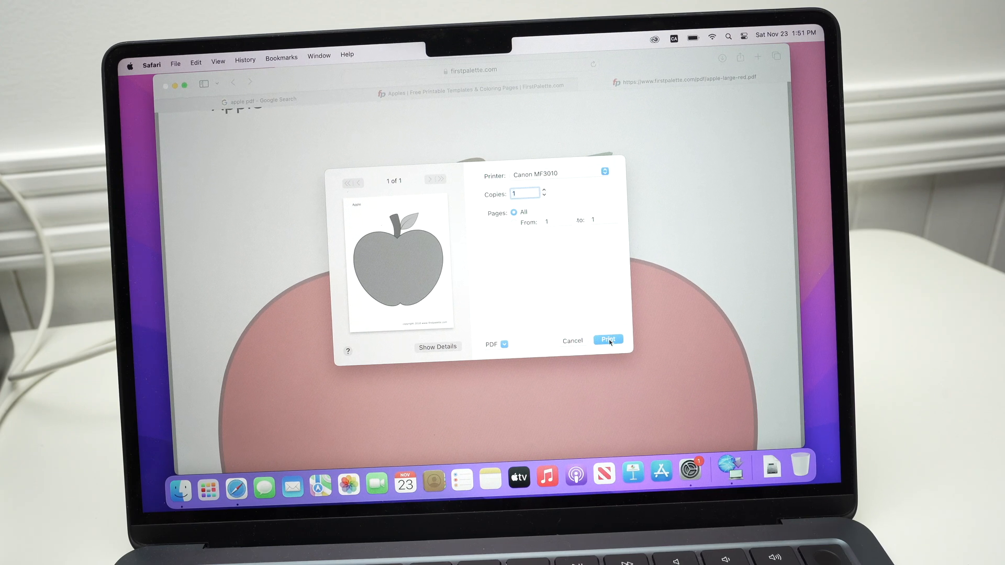
# Send the apple colouring page to the Canon MF3010, 1 copy
pyautogui.click(607, 339)
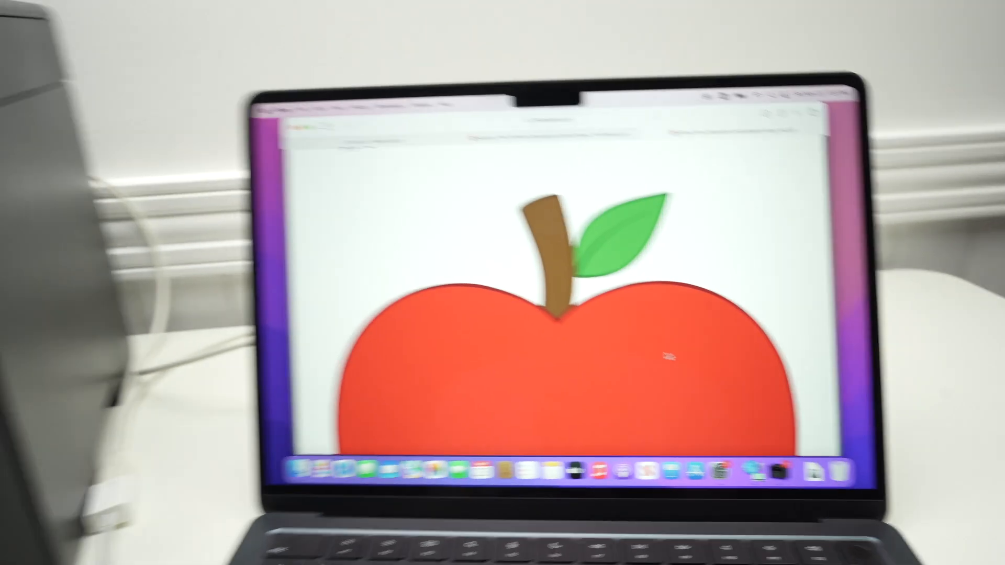